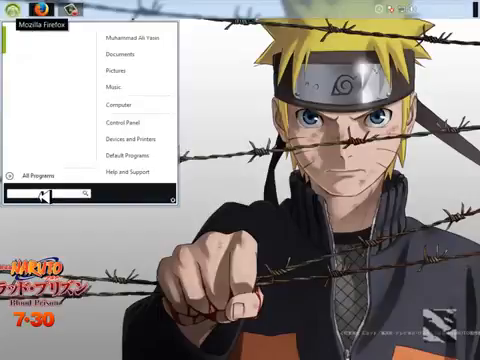
Launch Microsoft Excel from the Start menu so its start screen appears
text(EXCEL)
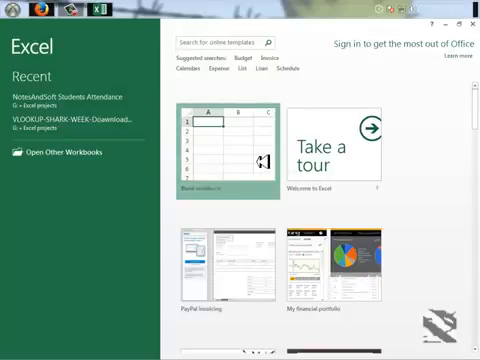
Start a blank workbook, merge the selected block of cells and name it CenterCell
click(224, 140)
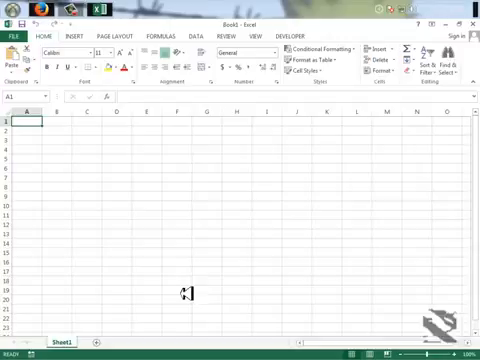
mouse_move(274, 188)
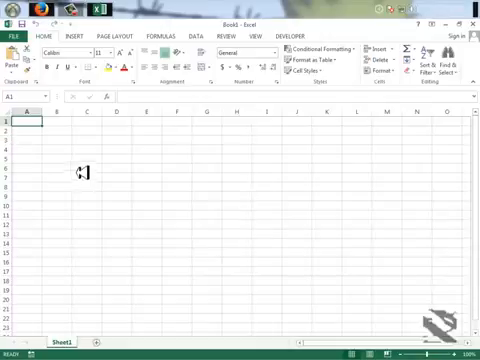
drag(84, 150, 344, 204)
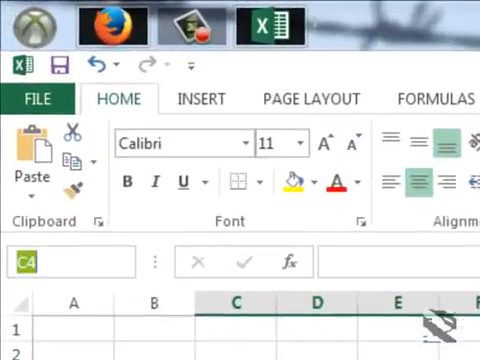
text(M)
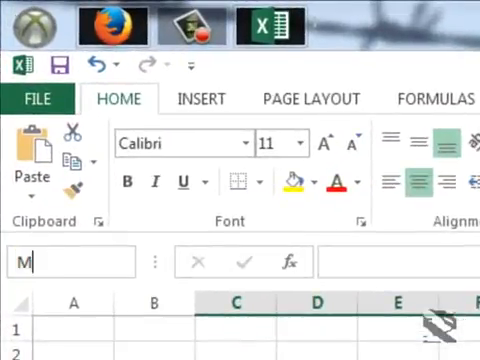
text(CenterCell)
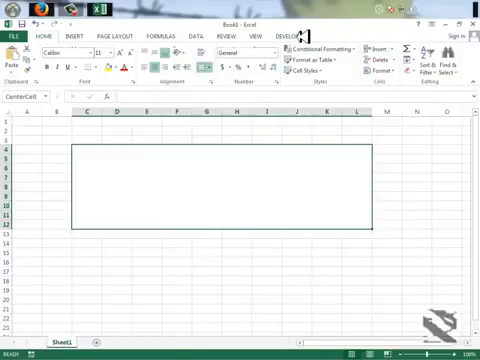
Show the Developer ribbon with its macro recording and Visual Basic commands
click(290, 32)
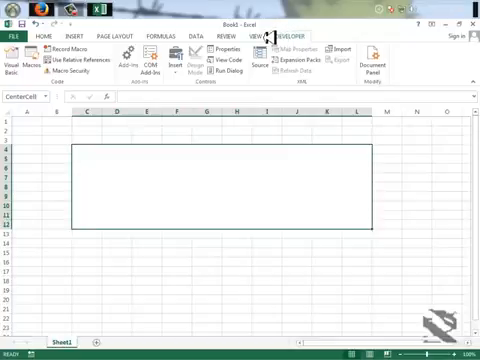
click(260, 32)
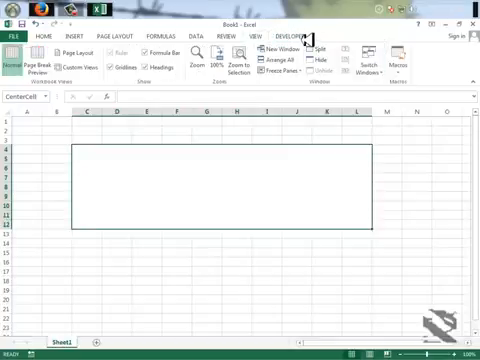
click(298, 36)
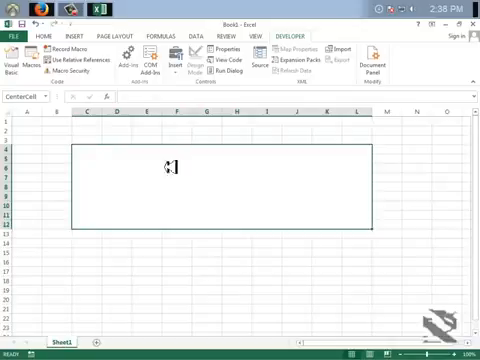
Review the Customize the Ribbon settings so Developer is enabled, then confirm with OK
click(40, 32)
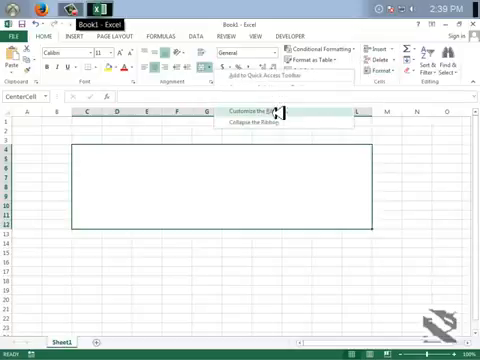
click(250, 112)
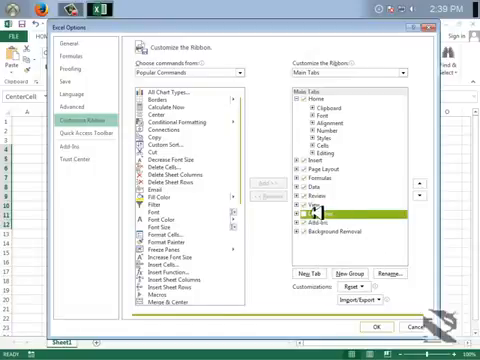
click(376, 328)
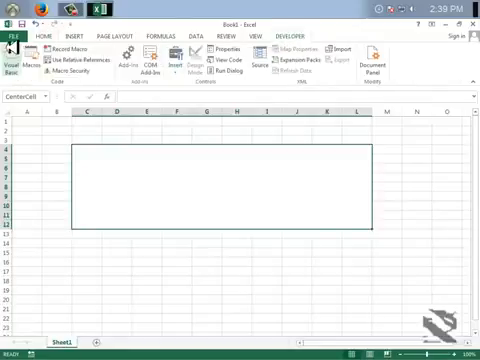
Return to the Home formatting commands to give CenterCell the Algerian font
click(16, 58)
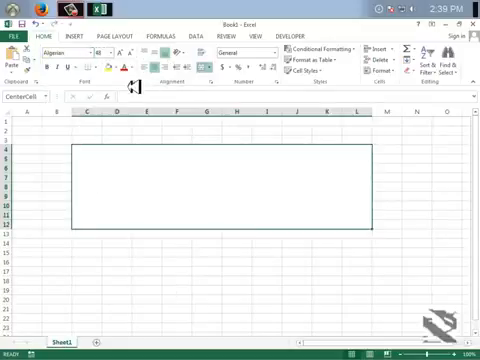
mouse_move(192, 208)
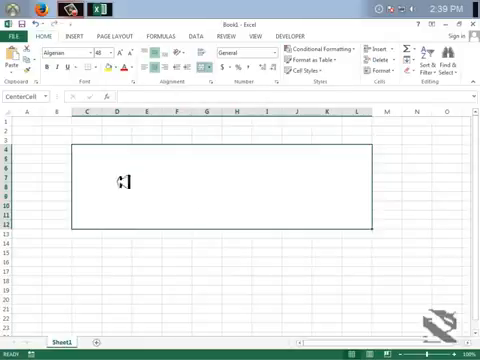
mouse_move(188, 304)
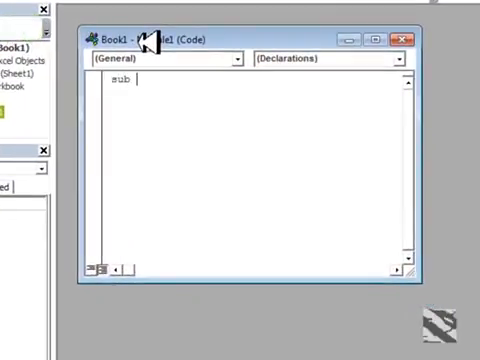
Declare a new macro Sub helloworld() with an empty line inside it
text(ho)
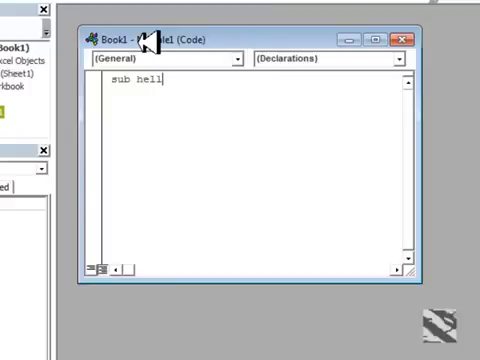
text(oworld)
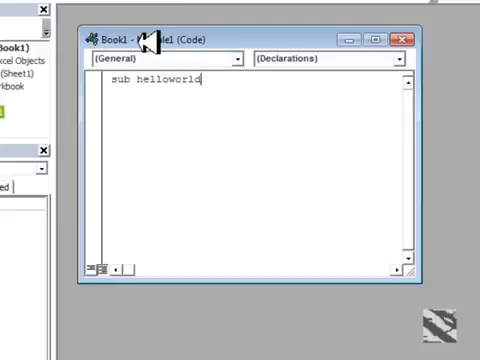
key(Return)
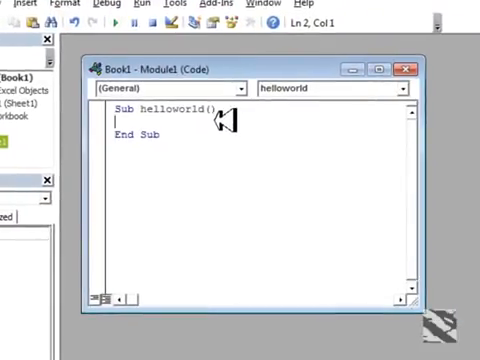
key(Return)
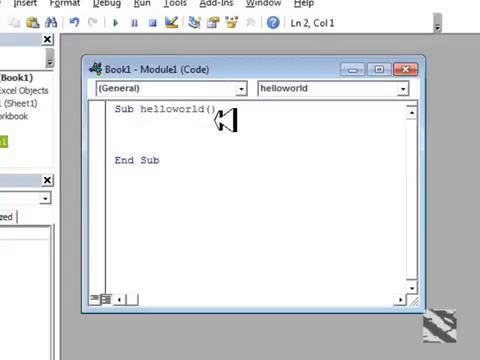
Write the statement Range("CenterCell")="Hello World" inside the macro
text(Ra)
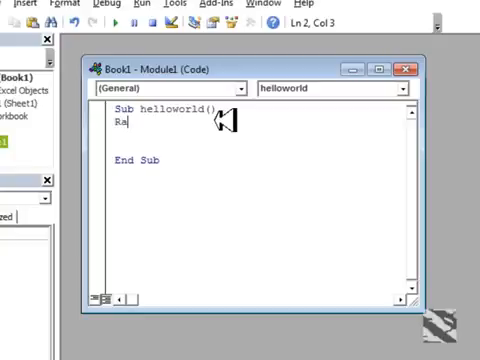
text(nge)
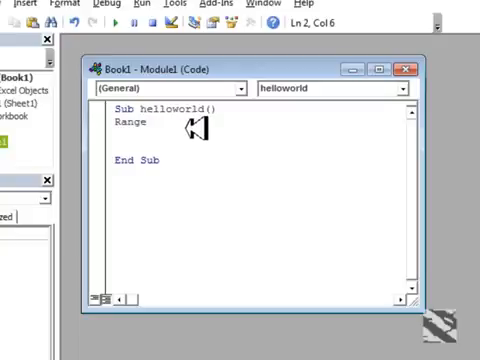
text((")
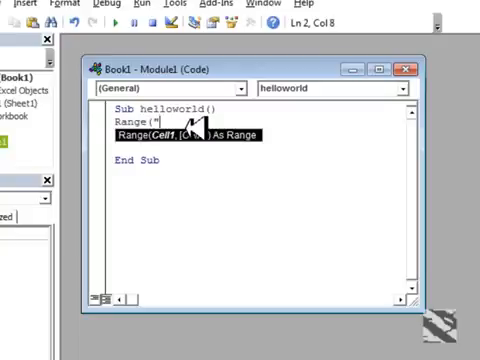
text(CenterCell)
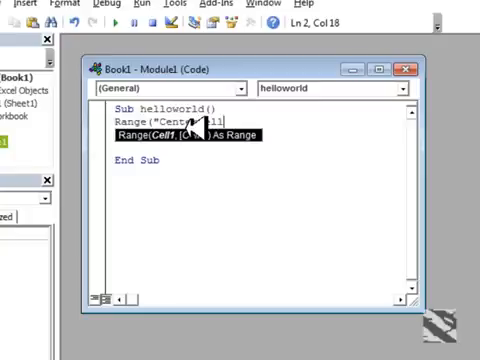
text(")
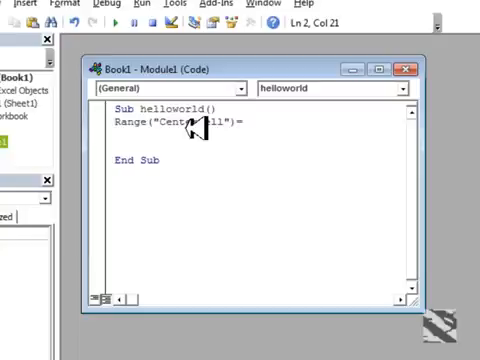
text(="W)
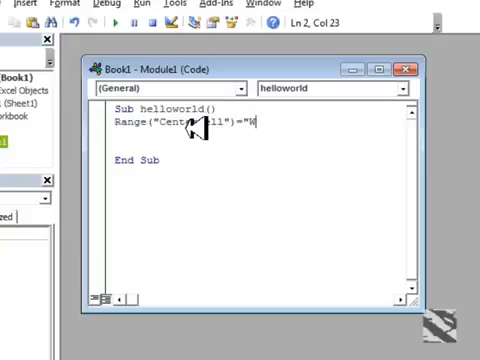
text(Hello)
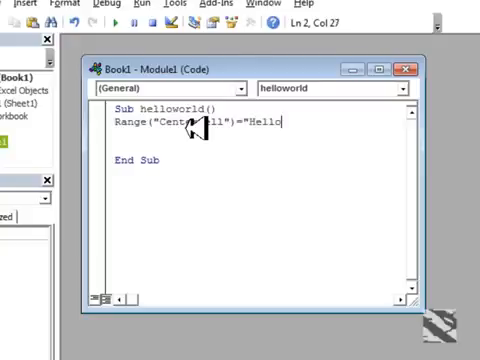
text(W)
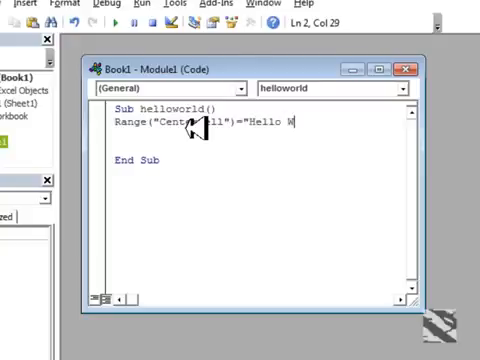
text(orld")
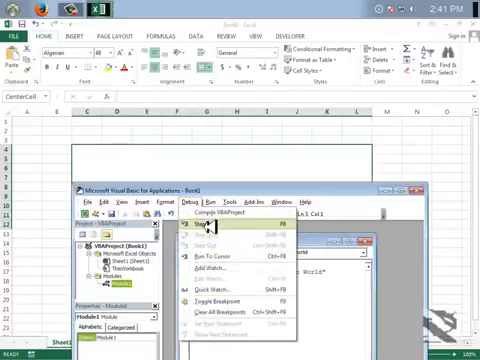
mouse_move(208, 232)
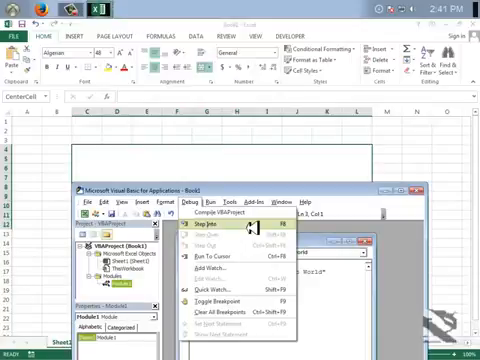
Step into the helloworld macro so HELLO WORLD appears in CenterCell
click(196, 228)
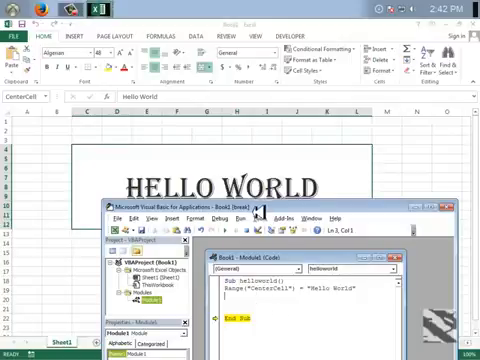
mouse_move(184, 132)
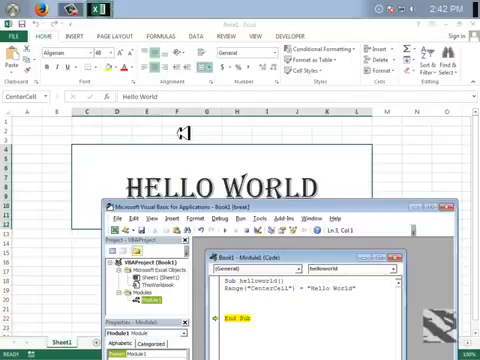